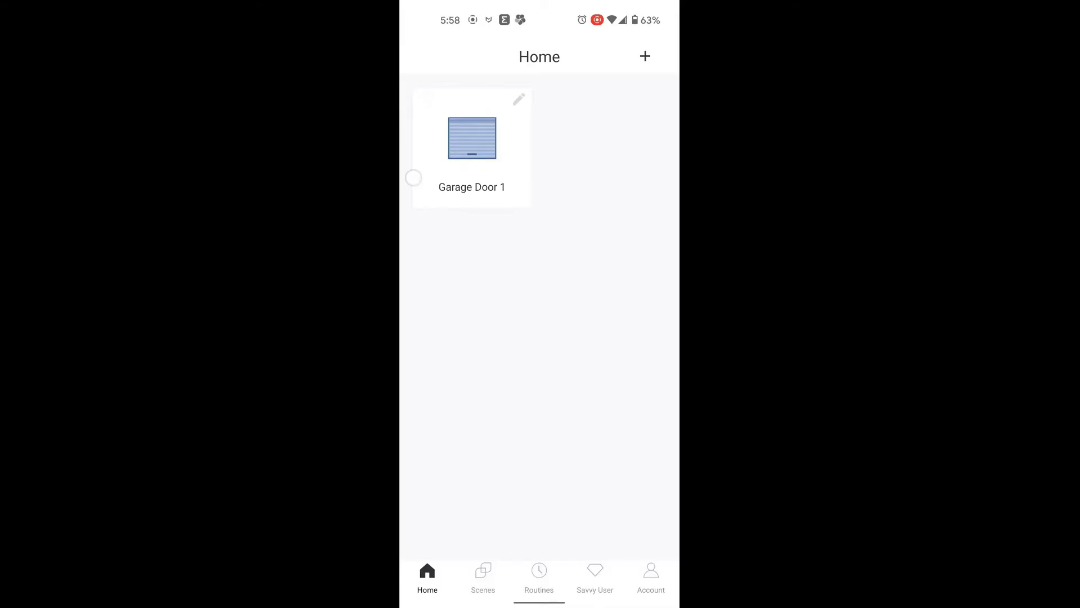
Open Garage Door 1 from its Home screen tile, then tap it again to close
left_click(414, 178)
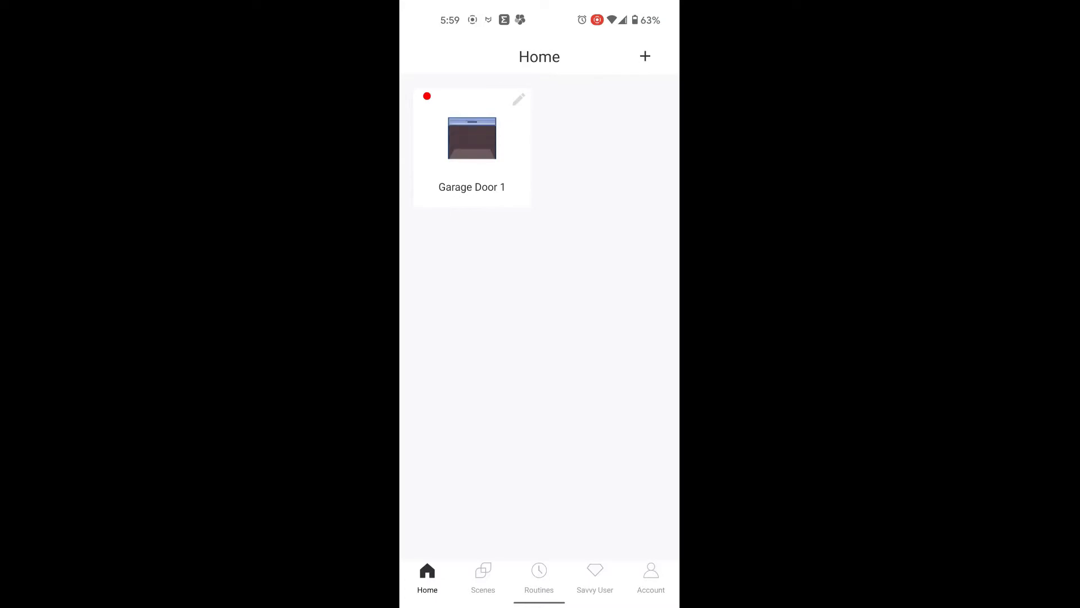
left_click(472, 138)
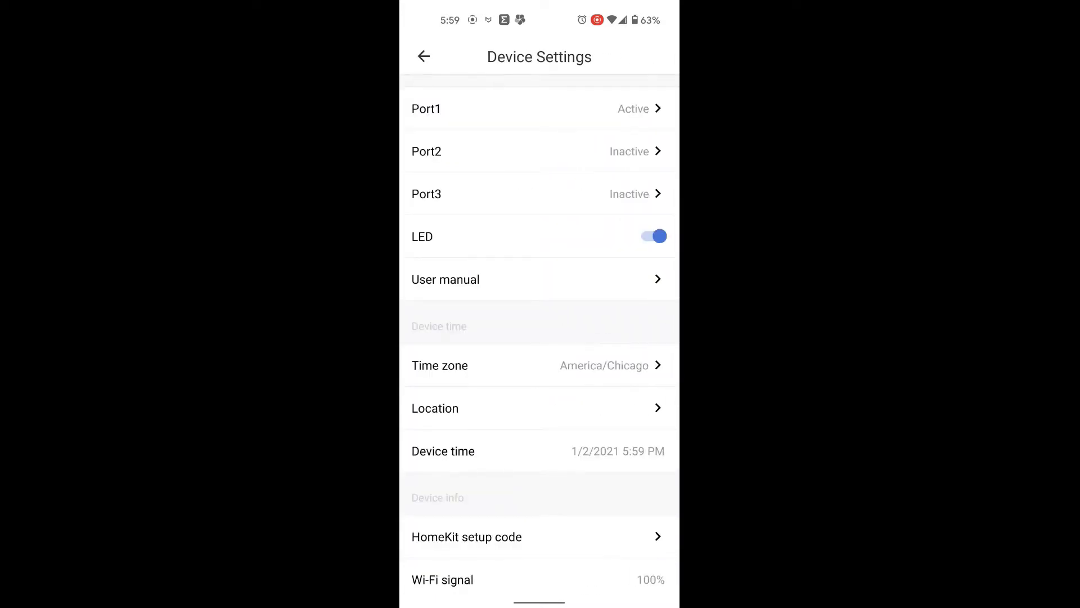
Scroll Device Settings down to Device info: model msg200, firmware 4.1.3, hardware 4.0.0
scroll("down", 3)
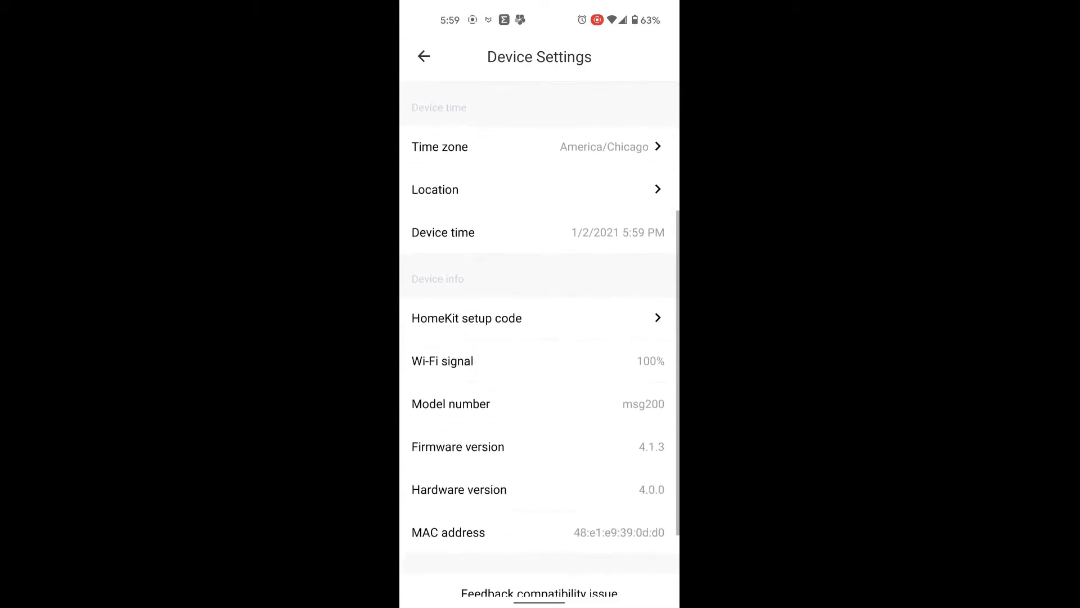